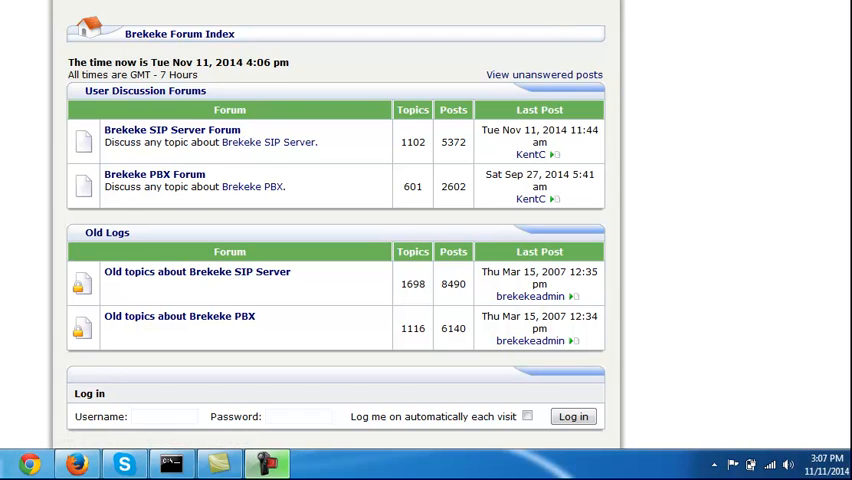
{"action": "mouse_move", "coordinate": [284, 114]}
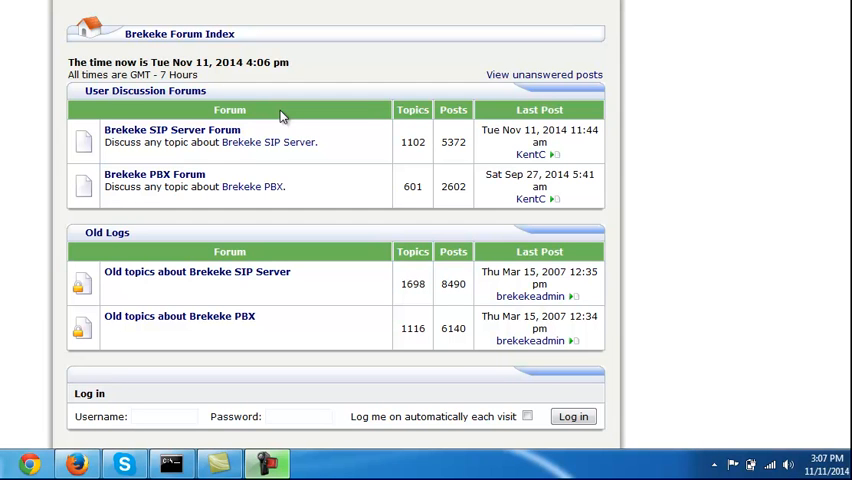
{"action": "mouse_move", "coordinate": [324, 112]}
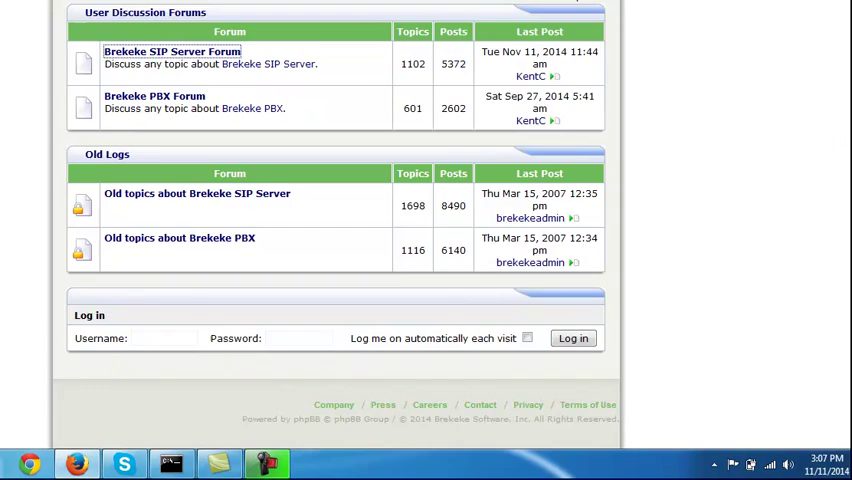
Step: Go into the Brekeke SIP Server Forum from the forum index to list its topics
{"action": "scroll", "scroll_direction": "up", "scroll_amount": 3}
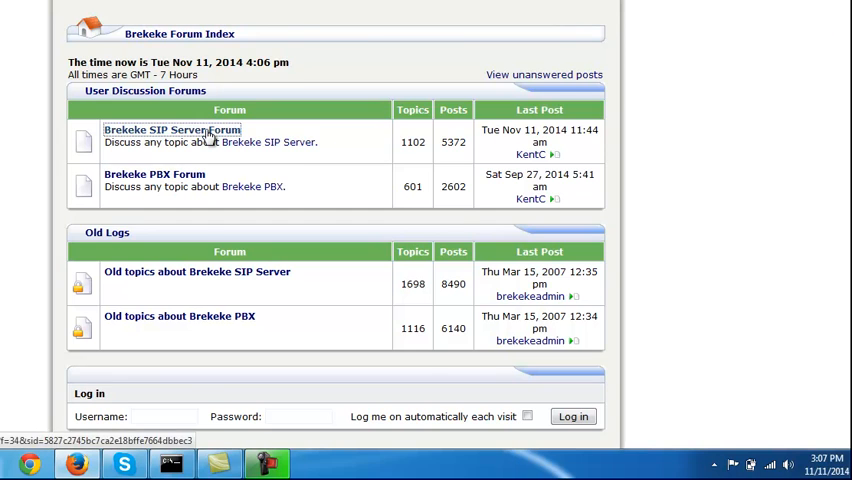
{"action": "left_click", "coordinate": [172, 130]}
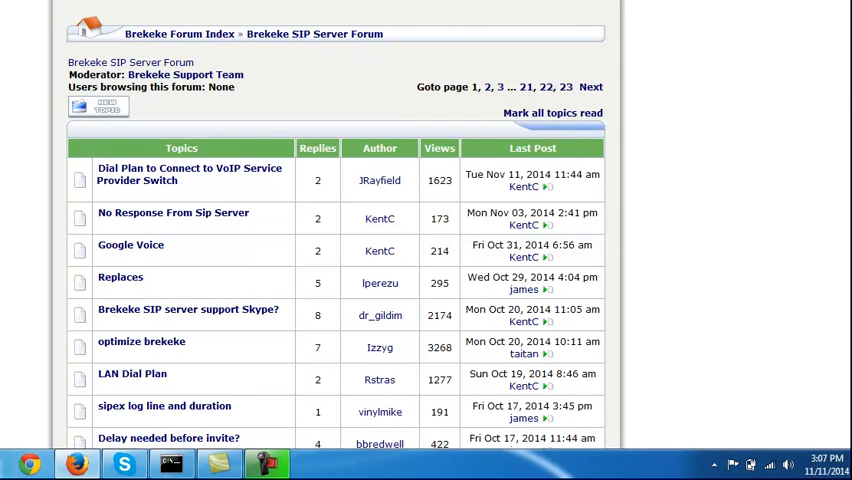
{"action": "mouse_move", "coordinate": [272, 40]}
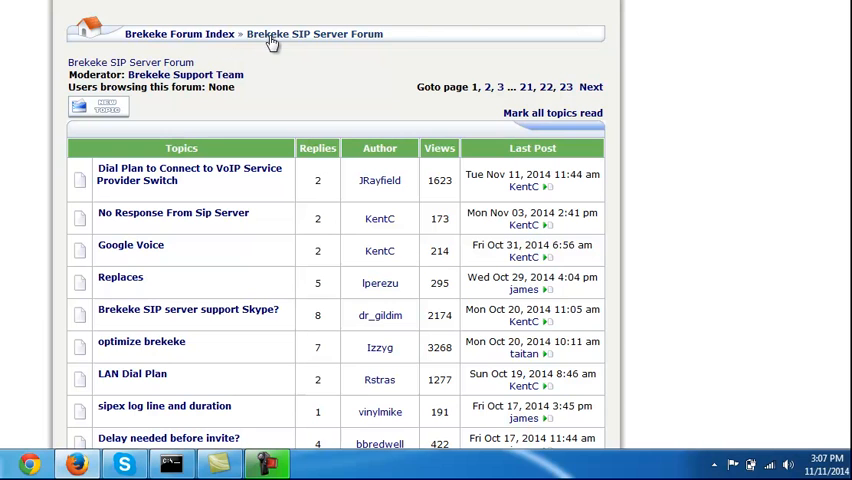
{"action": "mouse_move", "coordinate": [368, 36]}
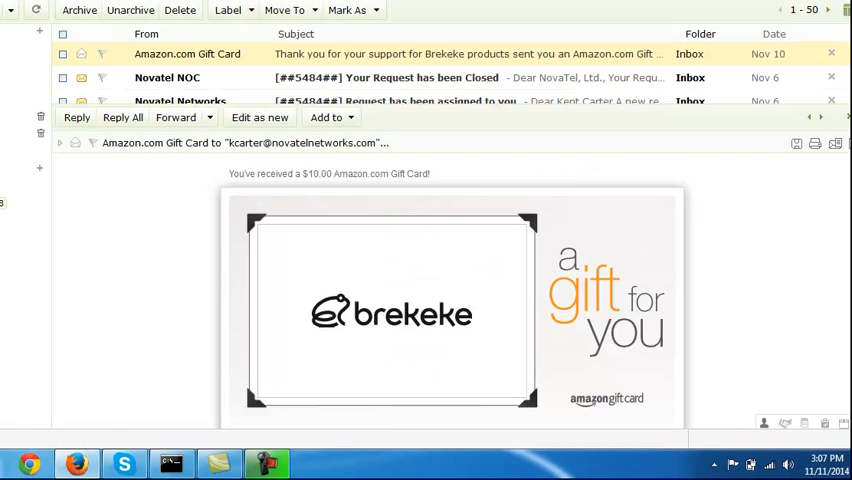
{"action": "mouse_move", "coordinate": [380, 100]}
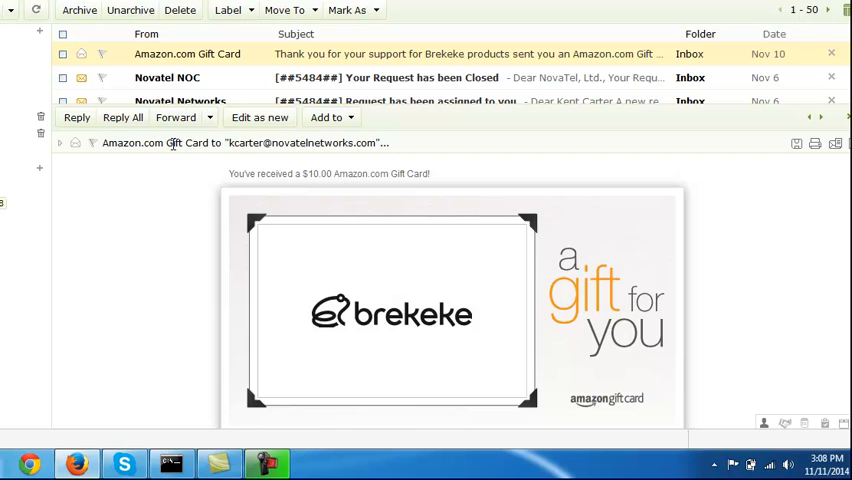
{"action": "mouse_move", "coordinate": [90, 208]}
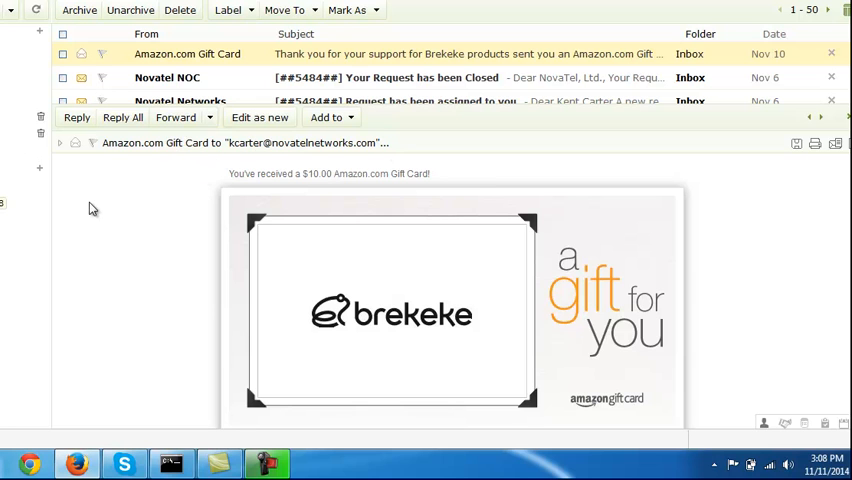
{"action": "mouse_move", "coordinate": [844, 208]}
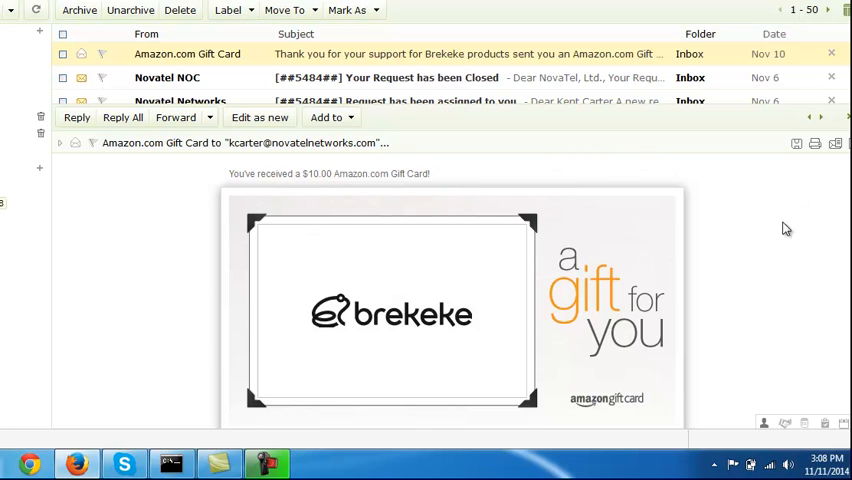
{"action": "mouse_move", "coordinate": [844, 204]}
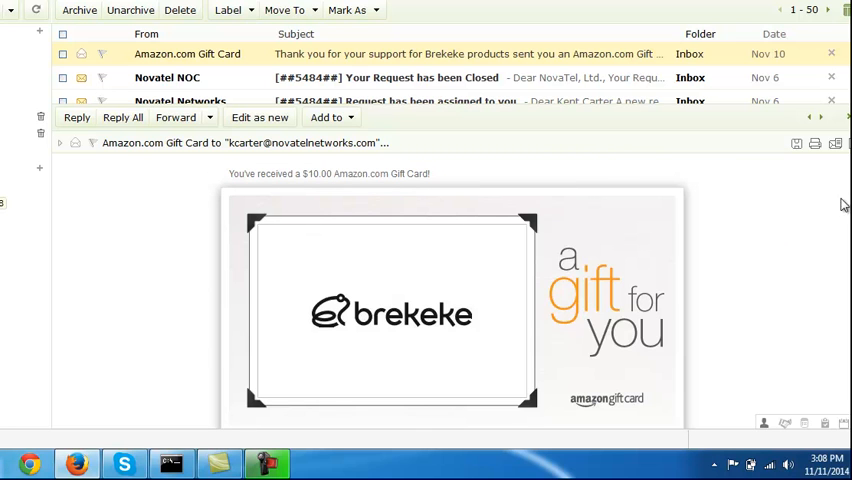
{"action": "mouse_move", "coordinate": [680, 268]}
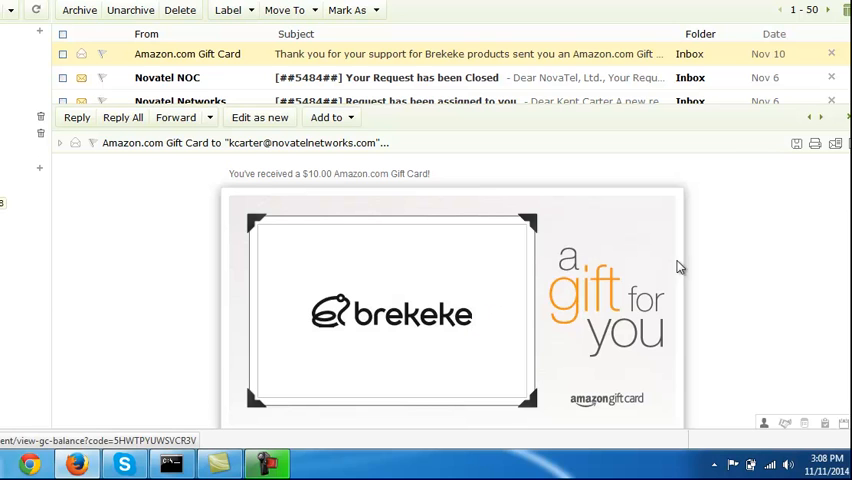
Step: Scroll through the email to the $10.00 gift card claim code and thank-you note
{"action": "scroll", "scroll_direction": "down", "scroll_amount": 3}
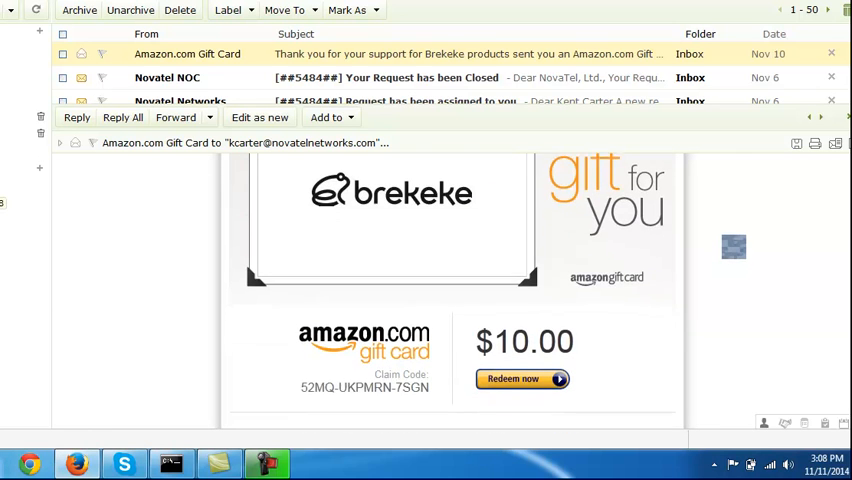
{"action": "scroll", "scroll_direction": "down", "scroll_amount": 3}
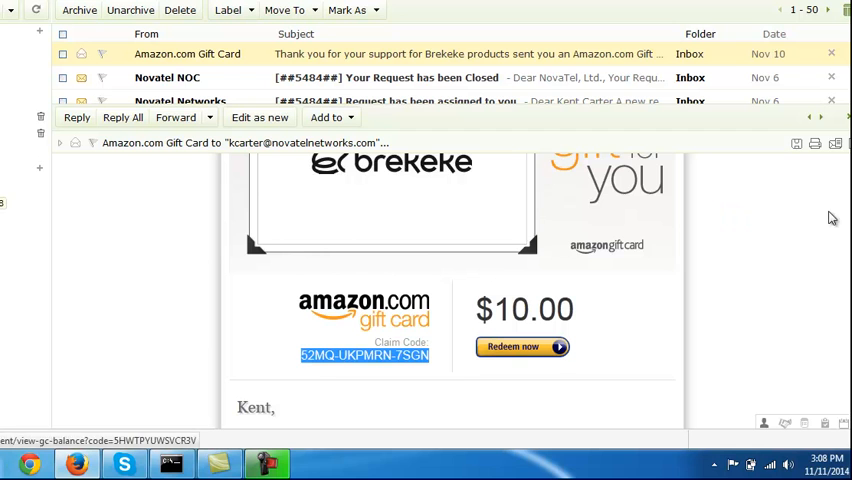
{"action": "scroll", "scroll_direction": "down", "scroll_amount": 3}
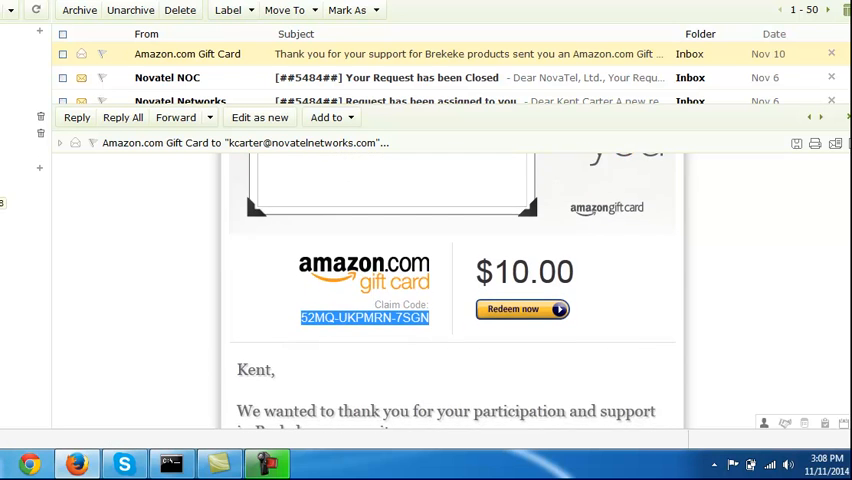
{"action": "scroll", "scroll_direction": "down", "scroll_amount": 3}
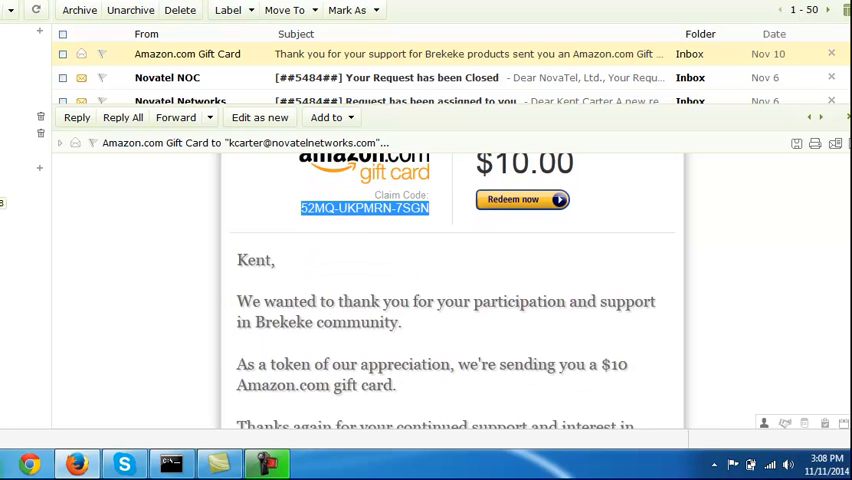
{"action": "scroll", "scroll_direction": "down", "scroll_amount": 3}
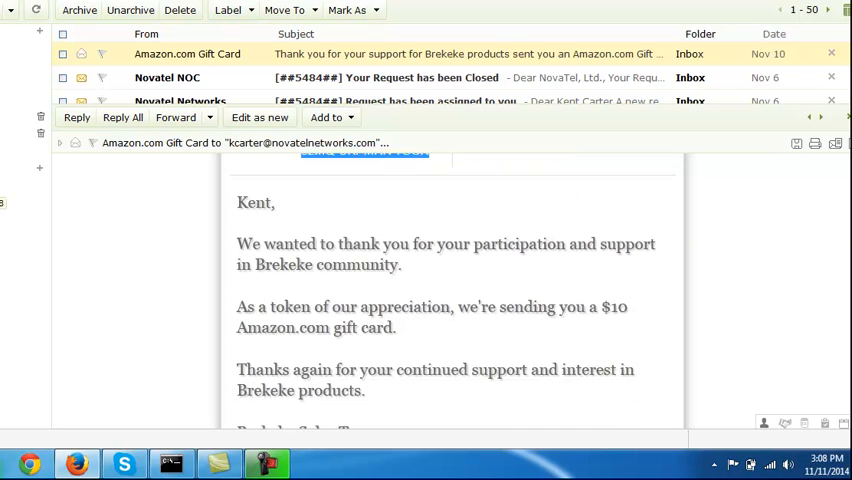
{"action": "scroll", "scroll_direction": "down", "scroll_amount": 3}
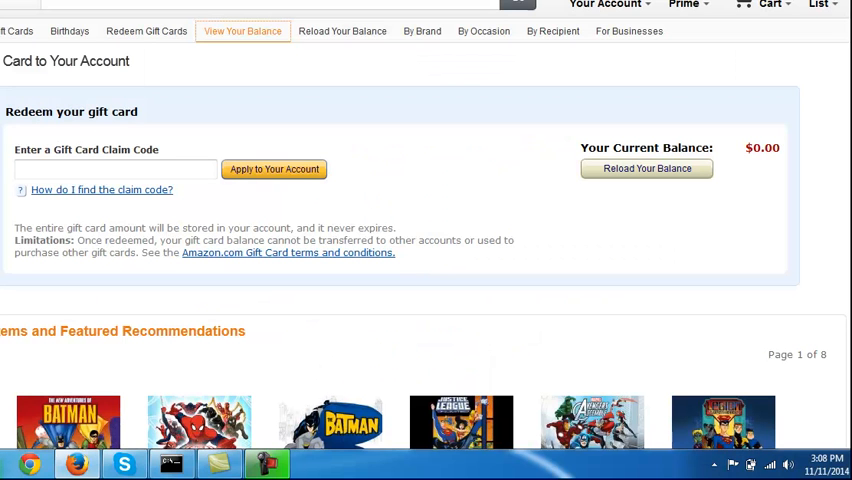
{"action": "left_click", "coordinate": [120, 168]}
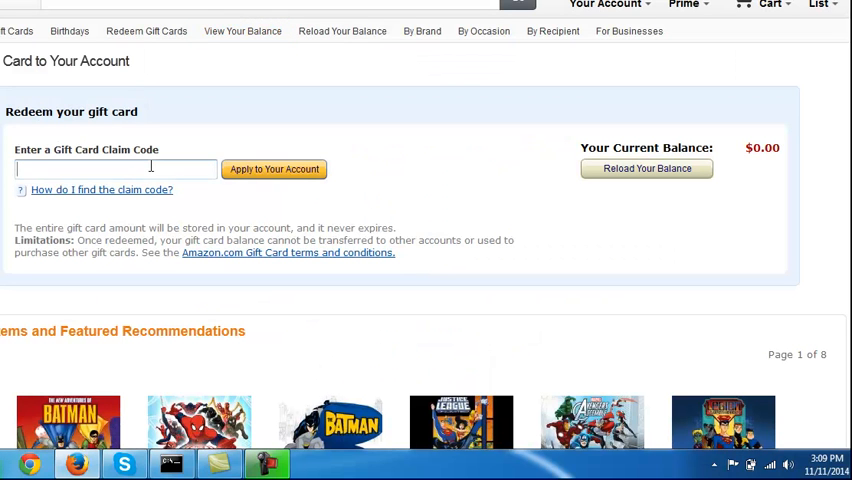
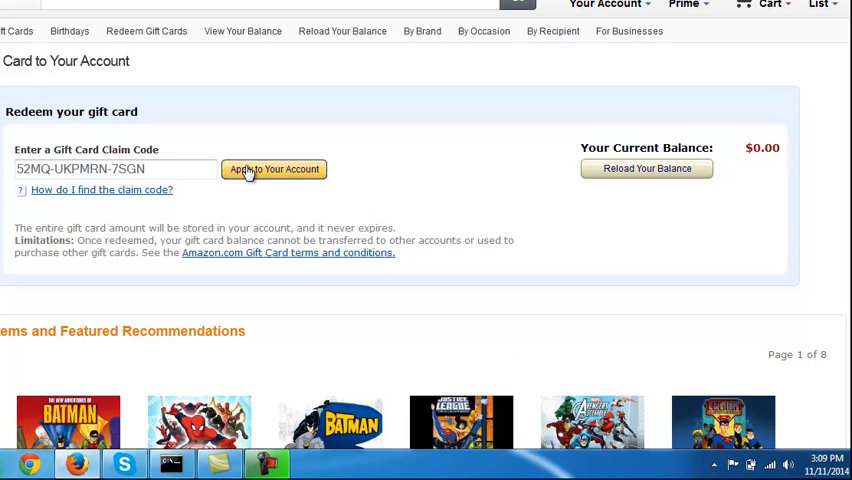
{"action": "left_click", "coordinate": [616, 4]}
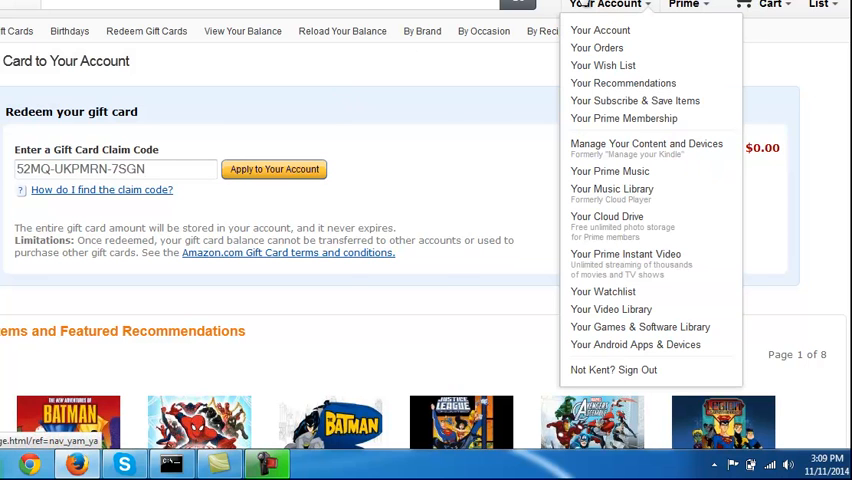
{"action": "left_click", "coordinate": [274, 168]}
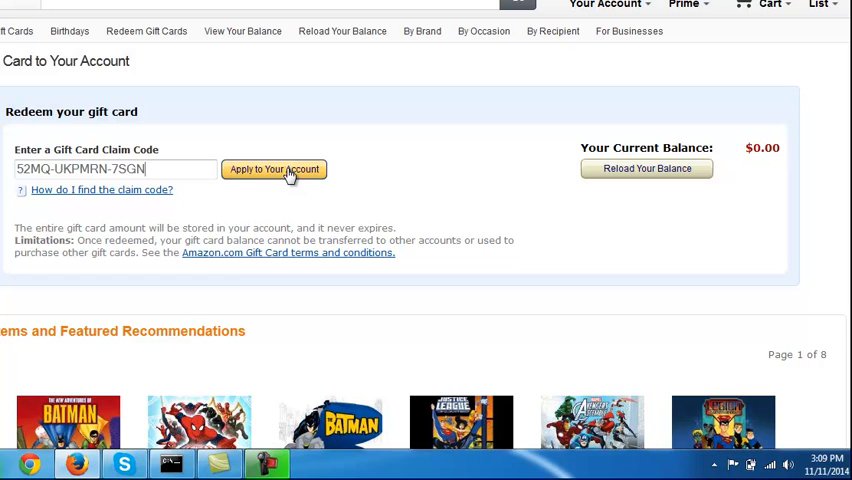
{"action": "left_click", "coordinate": [274, 168]}
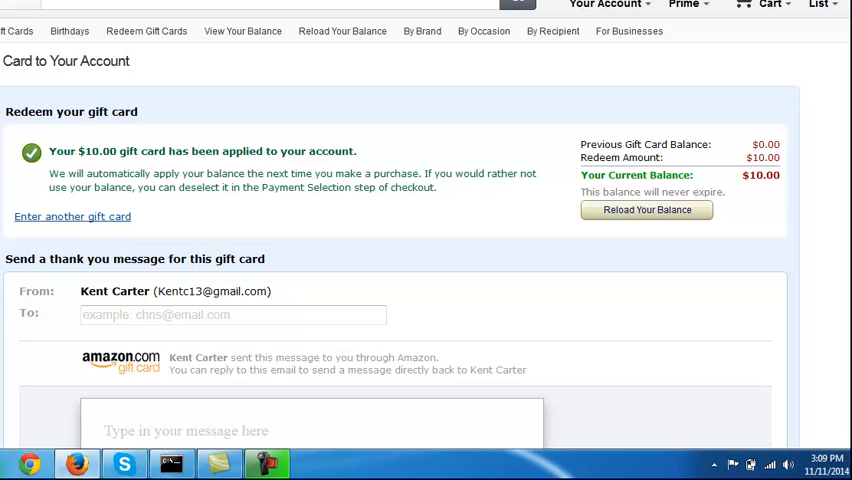
{"action": "scroll", "scroll_direction": "down", "scroll_amount": 3}
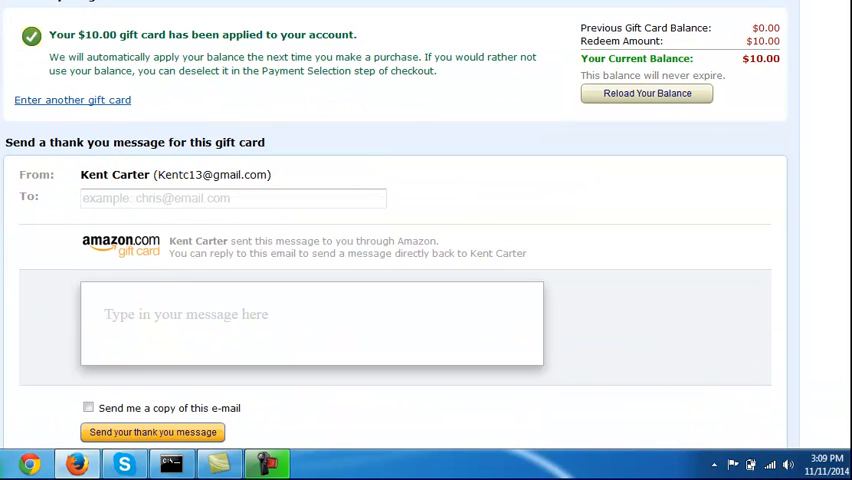
{"action": "scroll", "scroll_direction": "down", "scroll_amount": 3}
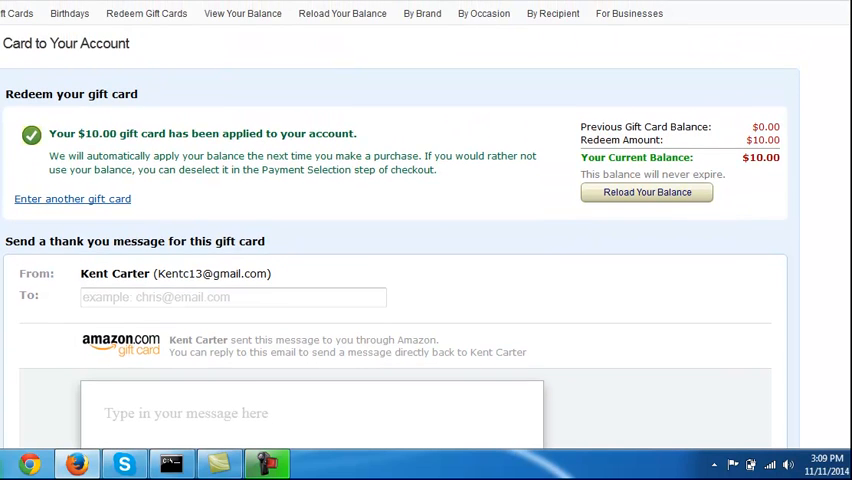
{"action": "scroll", "scroll_direction": "down", "scroll_amount": 3}
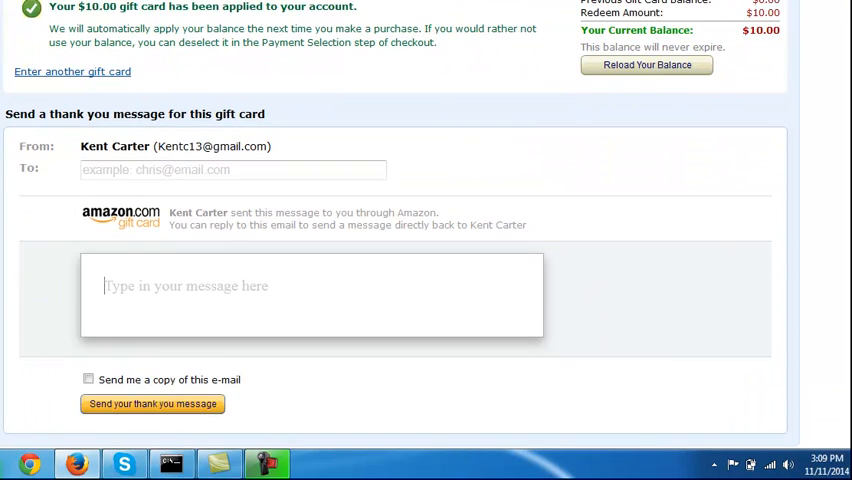
{"action": "scroll", "scroll_direction": "down", "scroll_amount": 3}
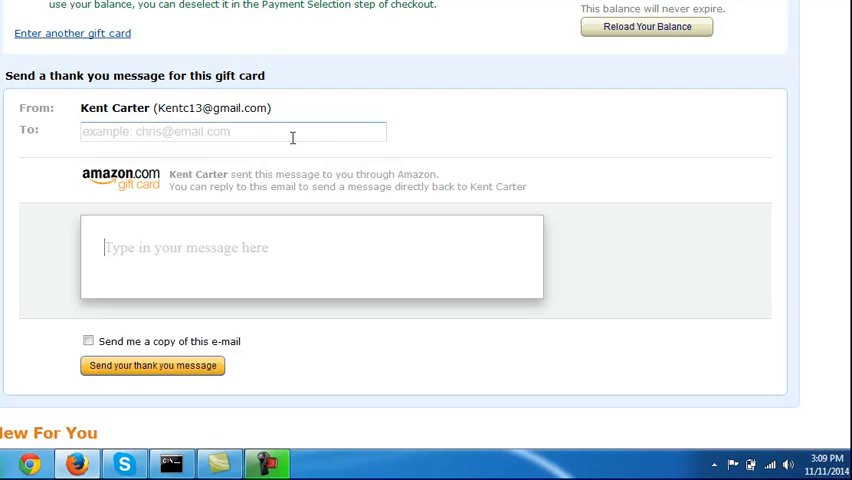
{"action": "left_click", "coordinate": [234, 132]}
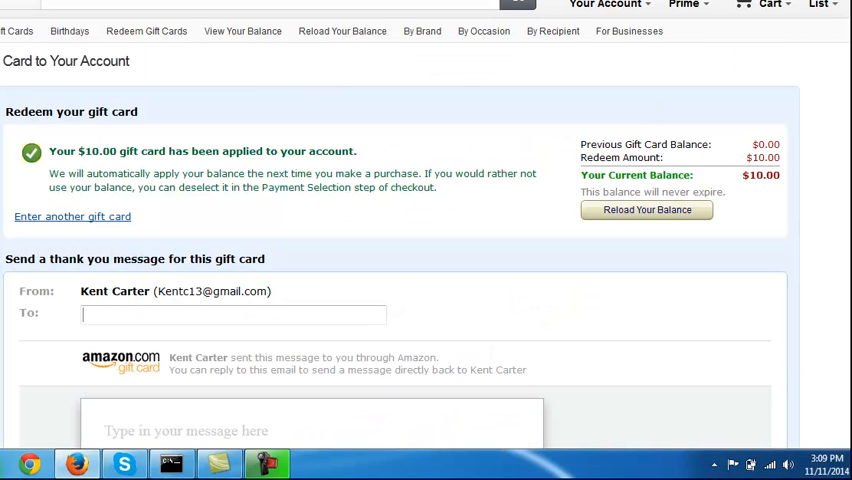
{"action": "scroll", "scroll_direction": "down", "scroll_amount": 3}
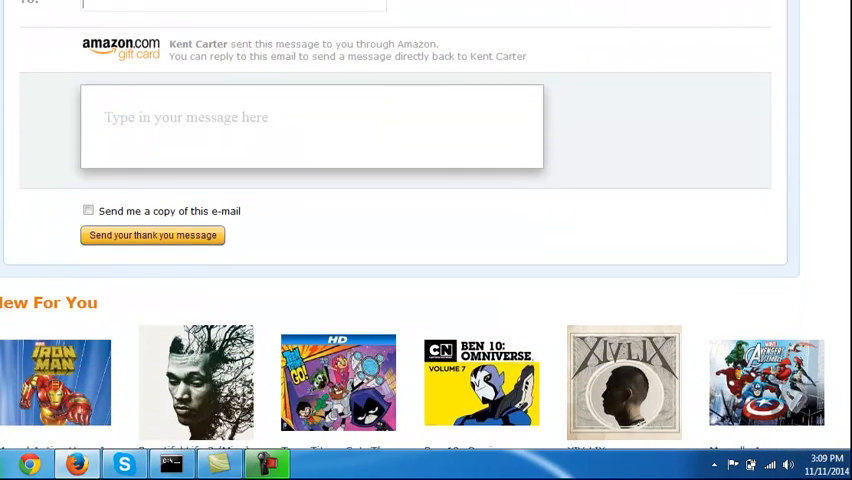
{"action": "scroll", "scroll_direction": "up", "scroll_amount": 3}
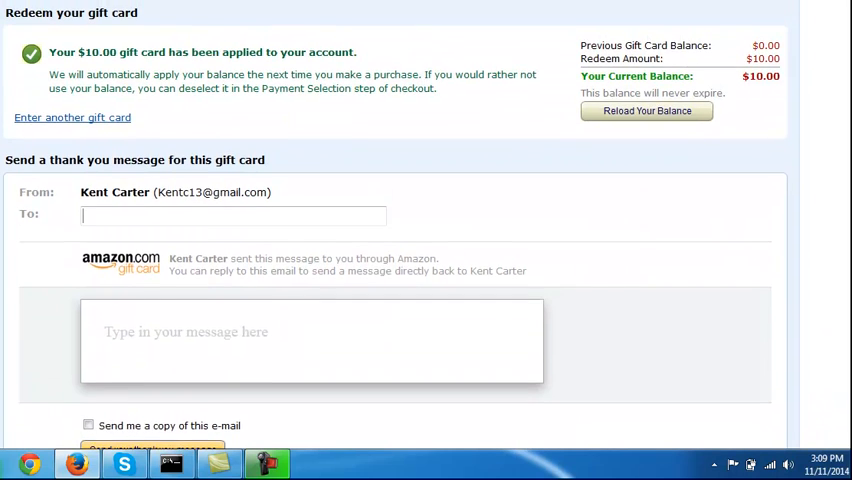